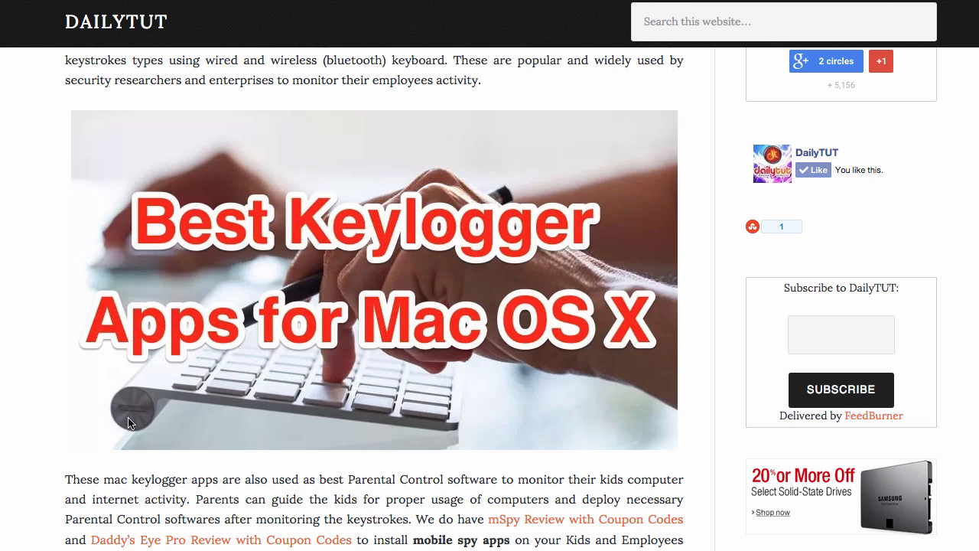
{"action": "mouse_move", "coordinate": [30, 382]}
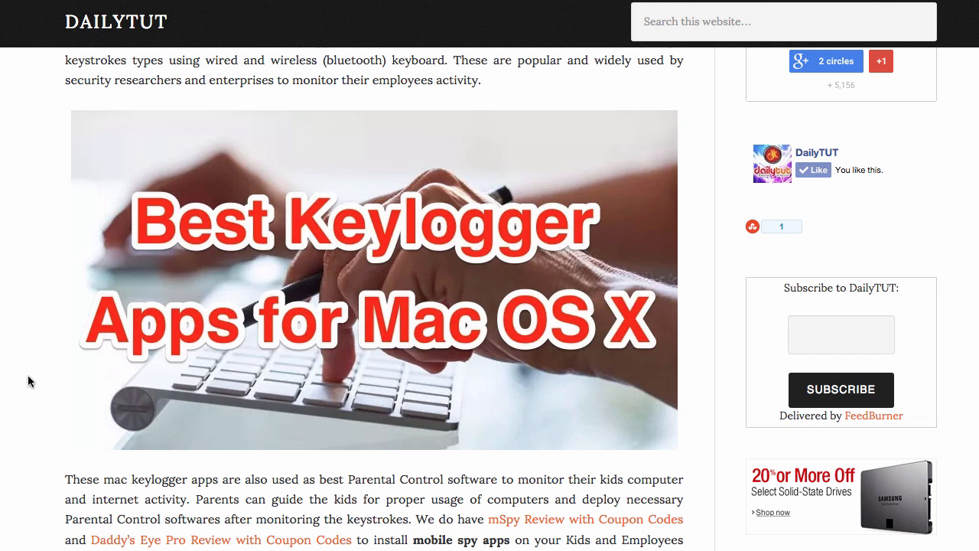
{"action": "mouse_move", "coordinate": [41, 361]}
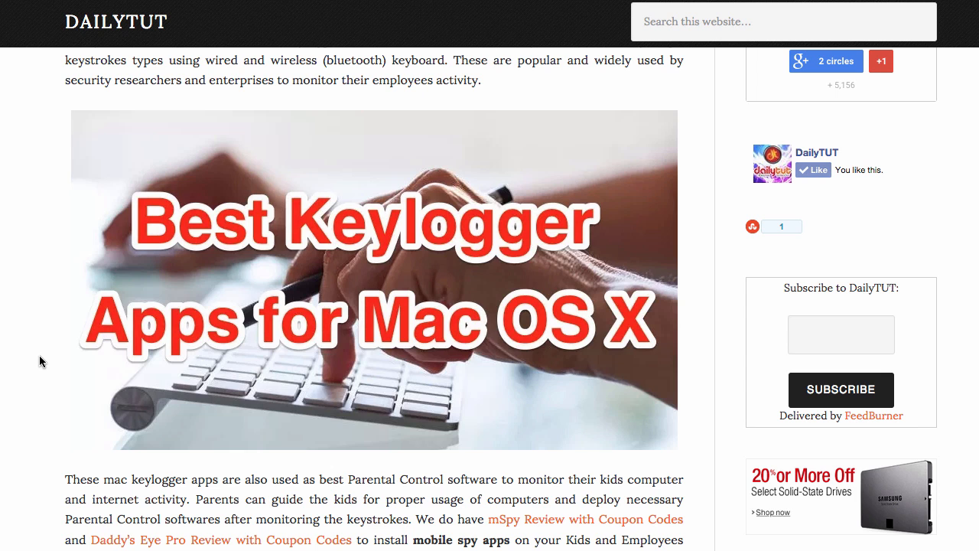
Step: Scroll past the headline image to the parental-control and 'Why We Use Keylogger?' paragraphs
{"action": "scroll", "scroll_direction": "down", "scroll_amount": 3}
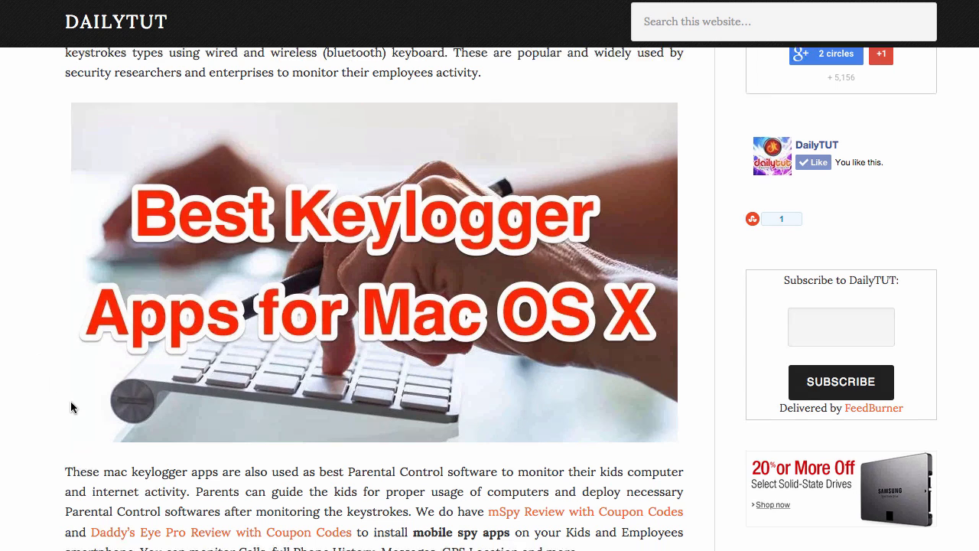
{"action": "scroll", "scroll_direction": "down", "scroll_amount": 3}
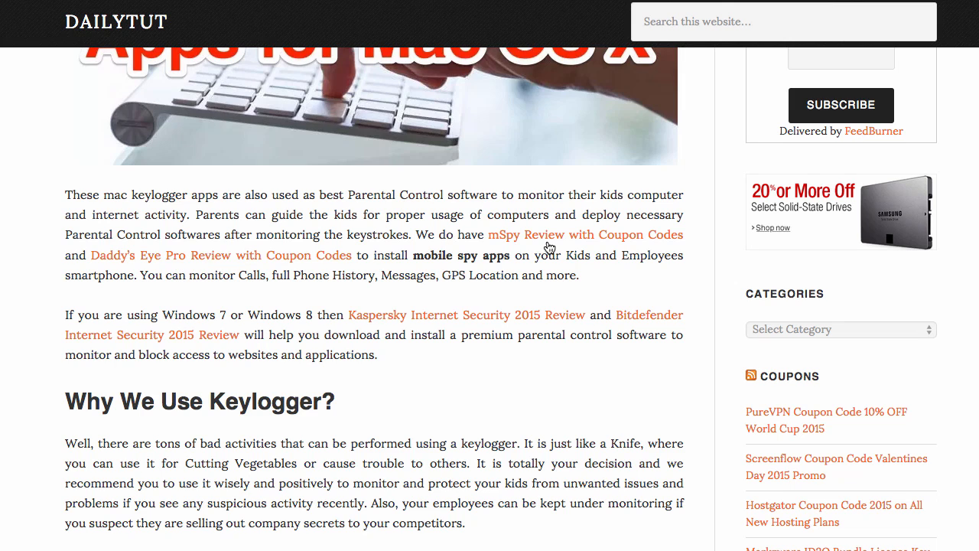
{"action": "mouse_move", "coordinate": [578, 240]}
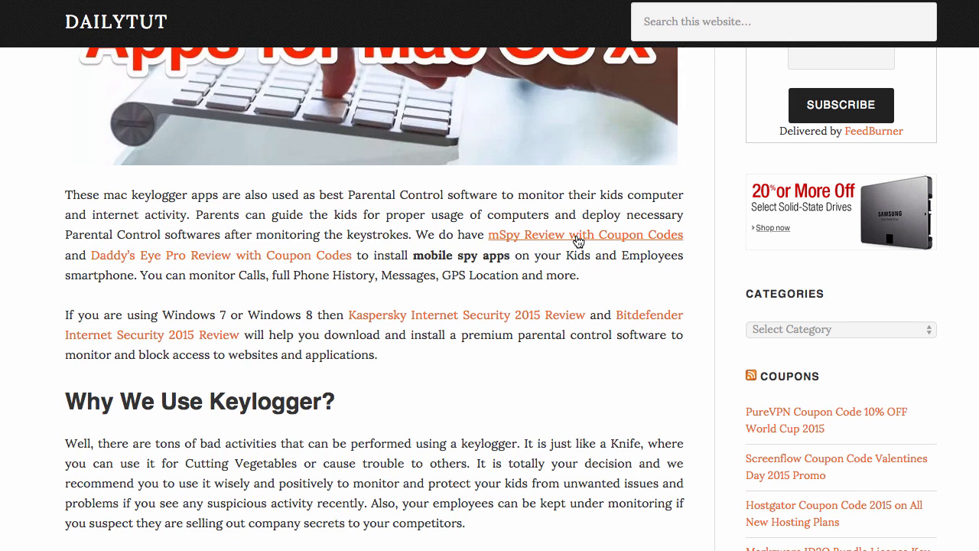
{"action": "mouse_move", "coordinate": [275, 257]}
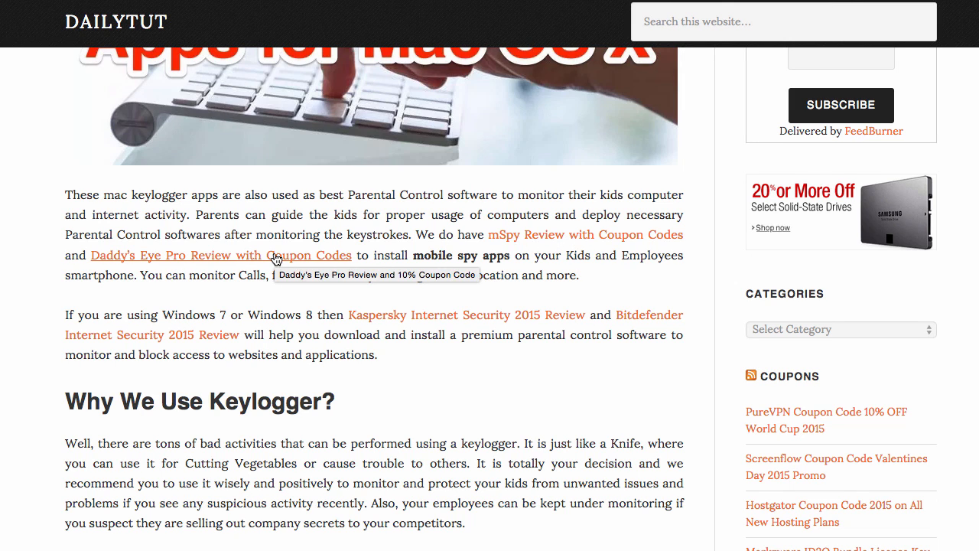
{"action": "mouse_move", "coordinate": [547, 243]}
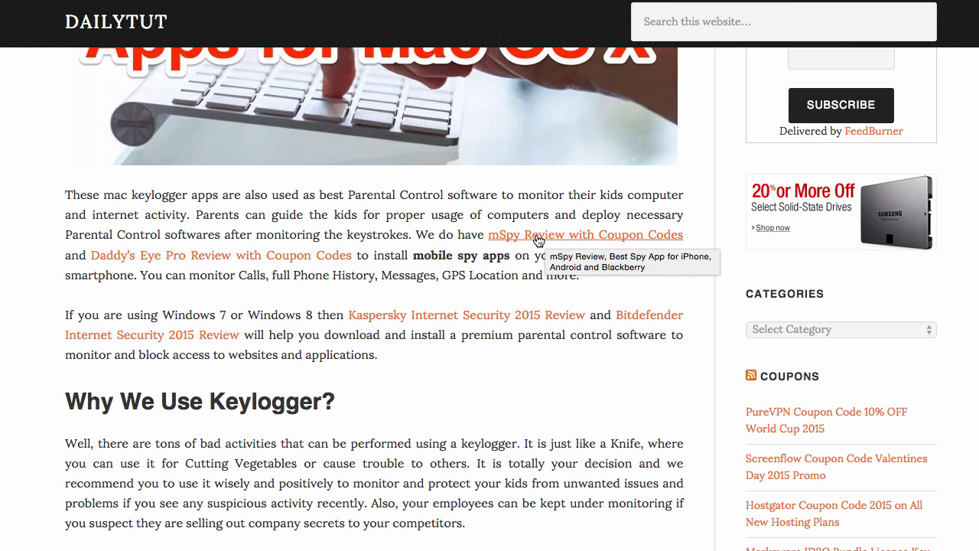
{"action": "mouse_move", "coordinate": [480, 237]}
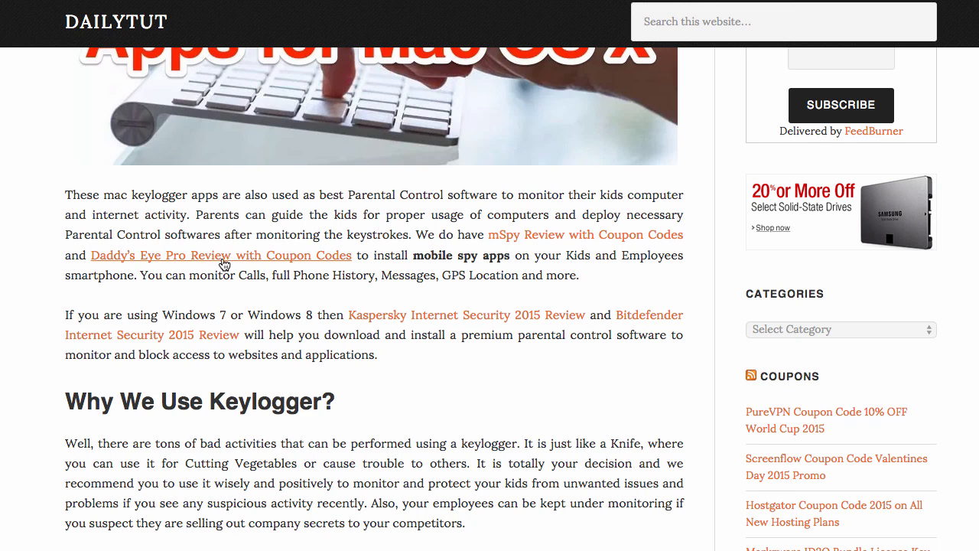
{"action": "mouse_move", "coordinate": [509, 271]}
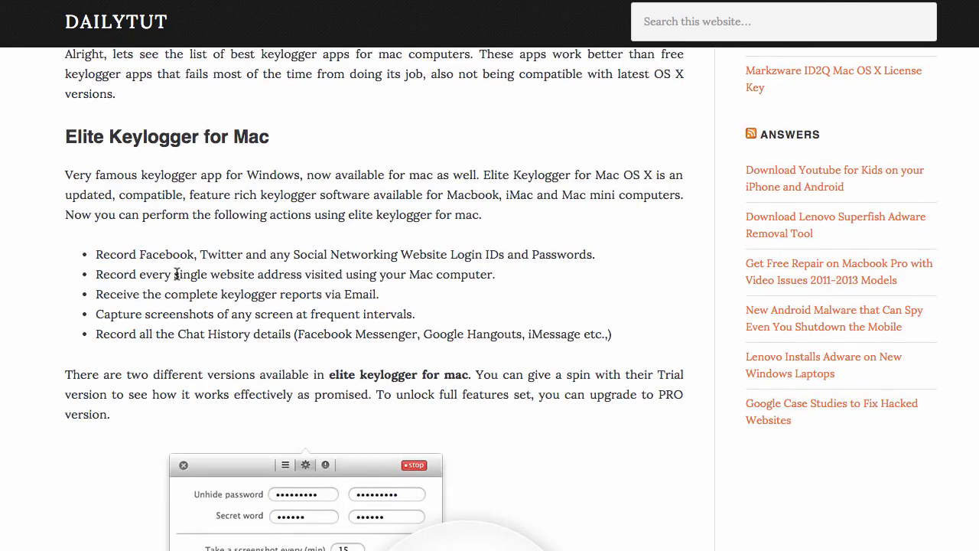
Step: Scroll into the Elite Keylogger for Mac review and highlight two lines of its text
{"action": "scroll", "scroll_direction": "down", "scroll_amount": 3}
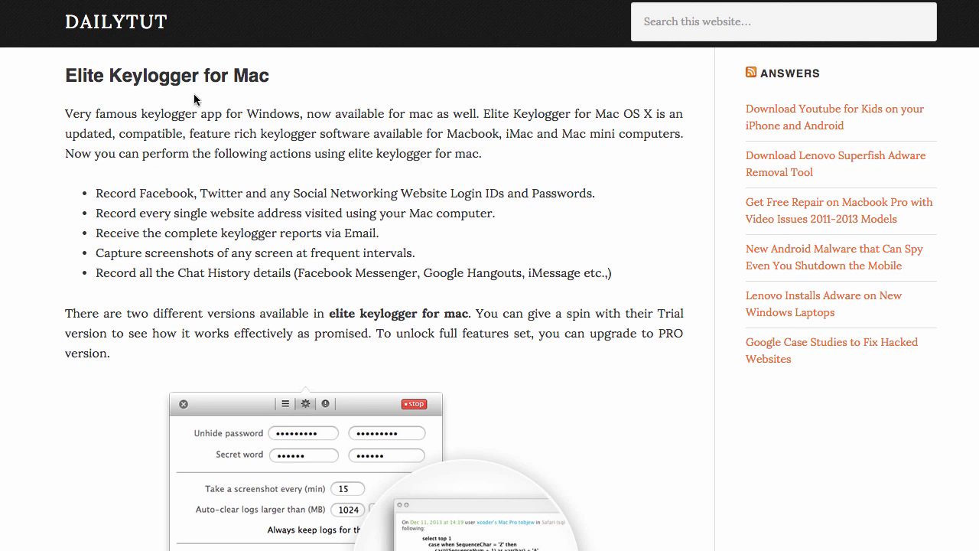
{"action": "mouse_move", "coordinate": [185, 113]}
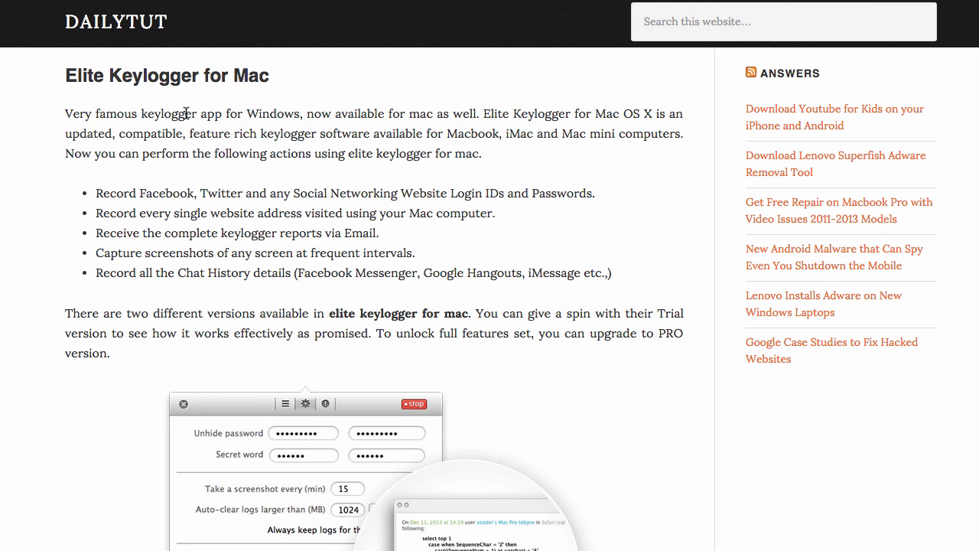
{"action": "mouse_move", "coordinate": [319, 111]}
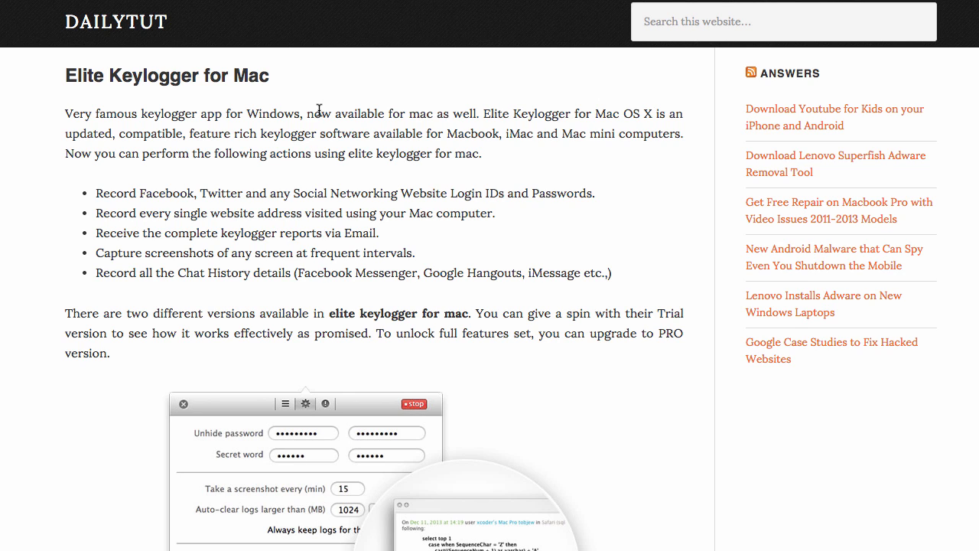
{"action": "mouse_move", "coordinate": [440, 183]}
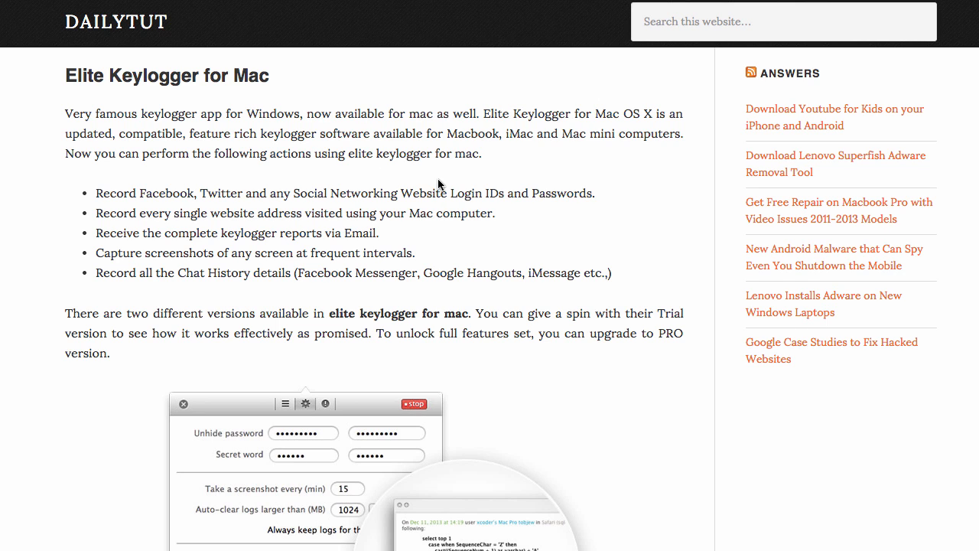
{"action": "mouse_move", "coordinate": [439, 213]}
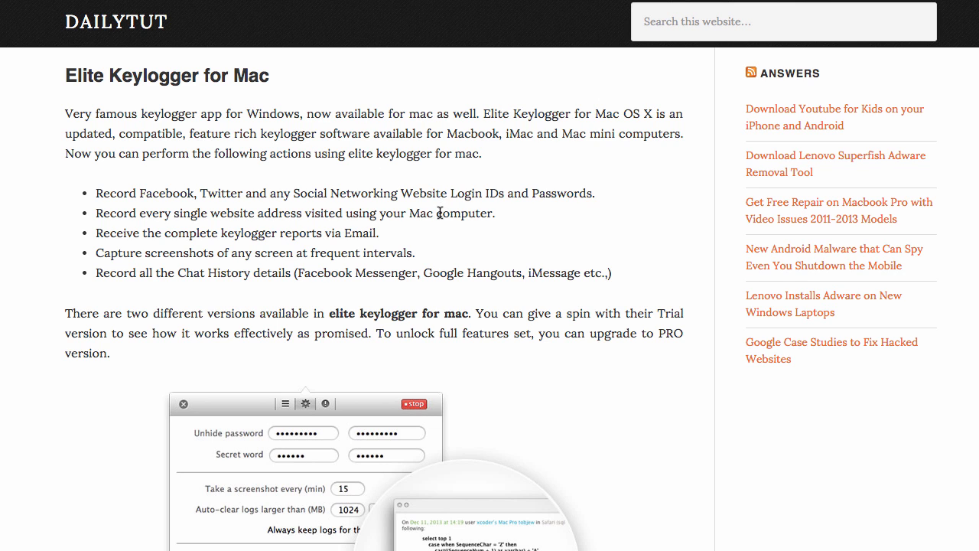
{"action": "left_click_drag", "start_coordinate": [176, 272], "coordinate": [325, 272]}
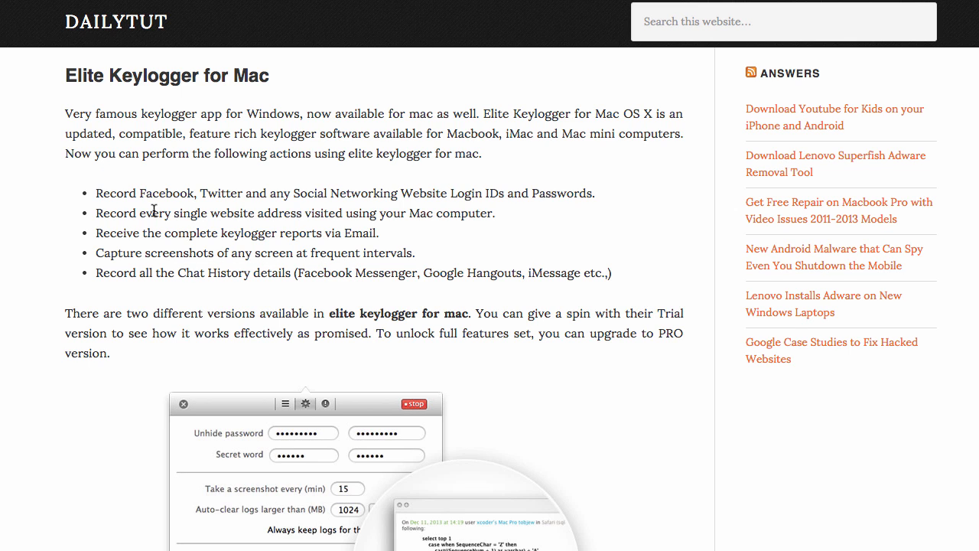
{"action": "mouse_move", "coordinate": [205, 226]}
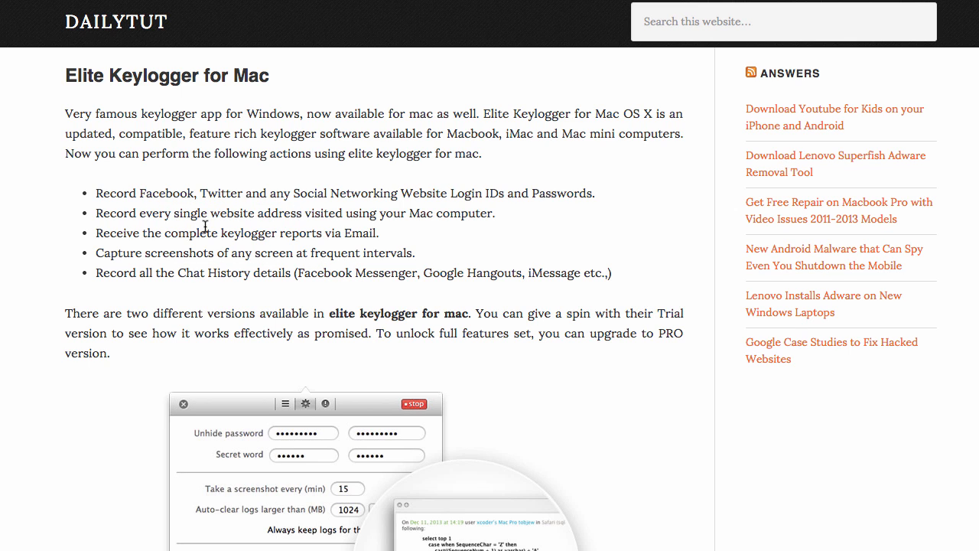
{"action": "mouse_move", "coordinate": [335, 243]}
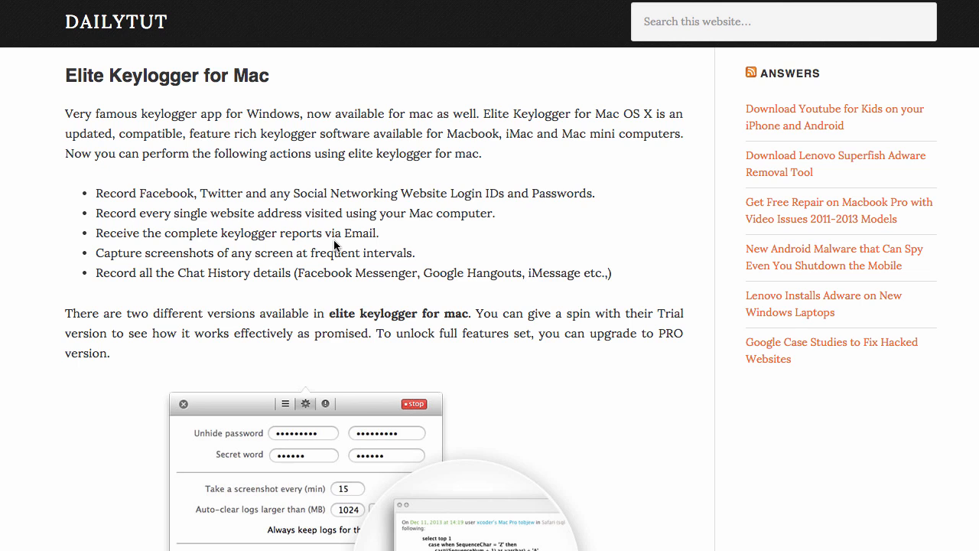
{"action": "left_click_drag", "start_coordinate": [196, 233], "coordinate": [316, 234]}
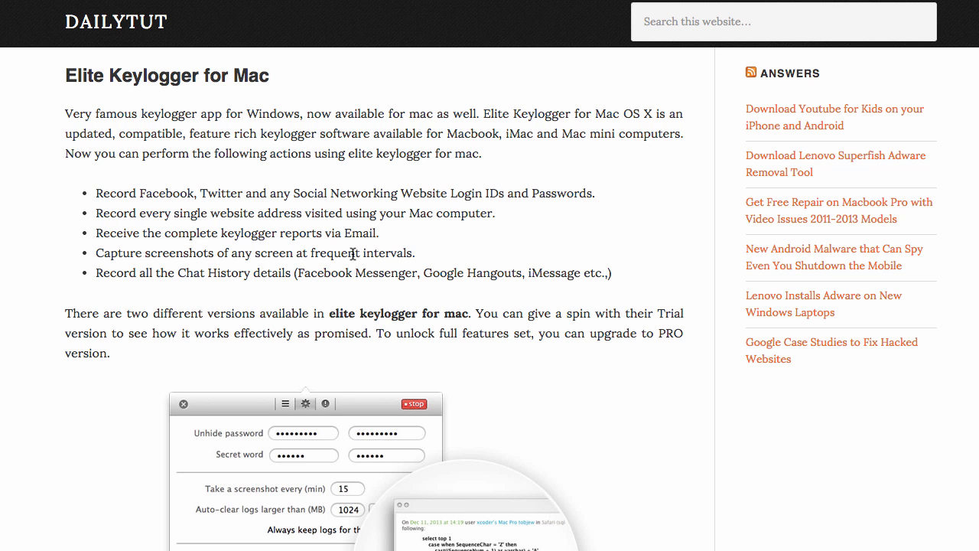
Step: Highlight the OS X compatibility version, then scroll to the Perfect Keylogger for Mac heading
{"action": "scroll", "scroll_direction": "down", "scroll_amount": 3}
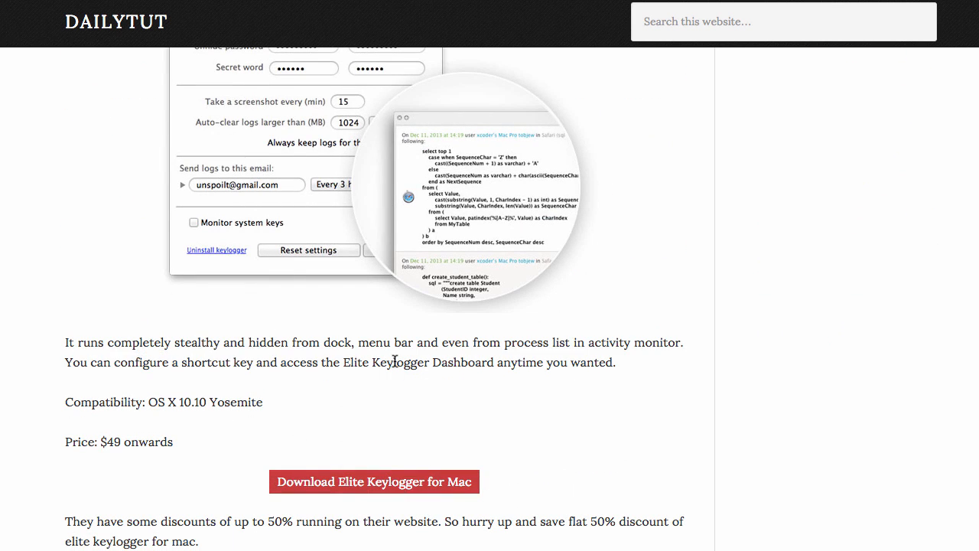
{"action": "double_click", "coordinate": [107, 401]}
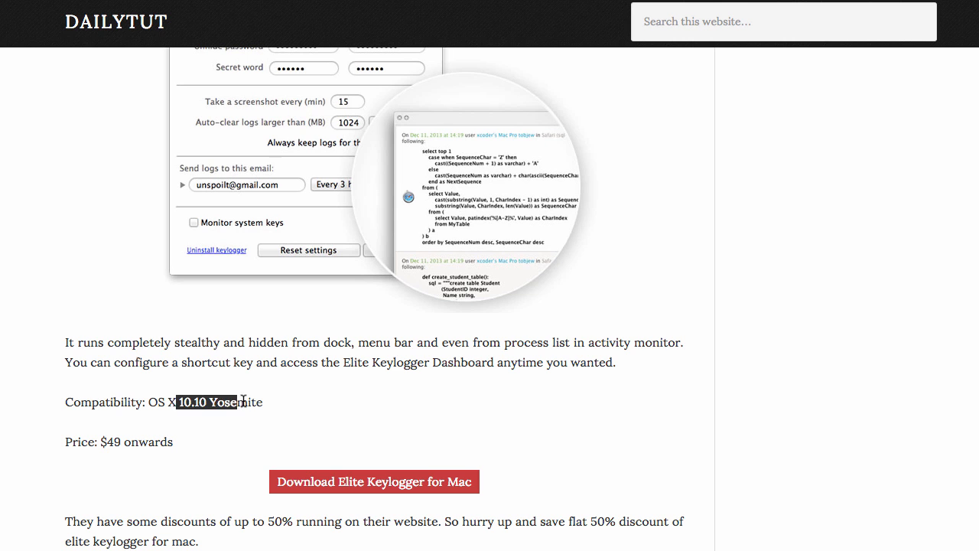
{"action": "scroll", "scroll_direction": "down", "scroll_amount": 3}
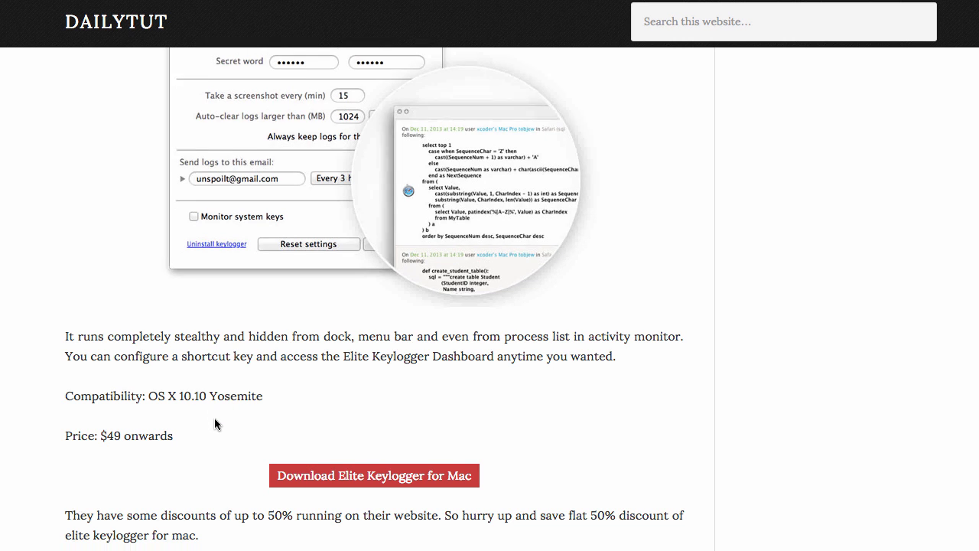
{"action": "scroll", "scroll_direction": "down", "scroll_amount": 3}
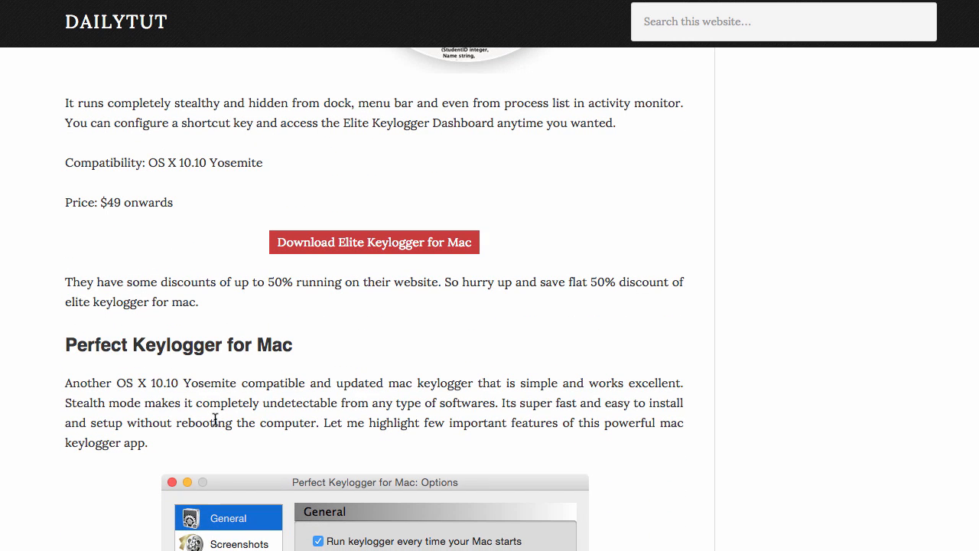
{"action": "mouse_move", "coordinate": [263, 398]}
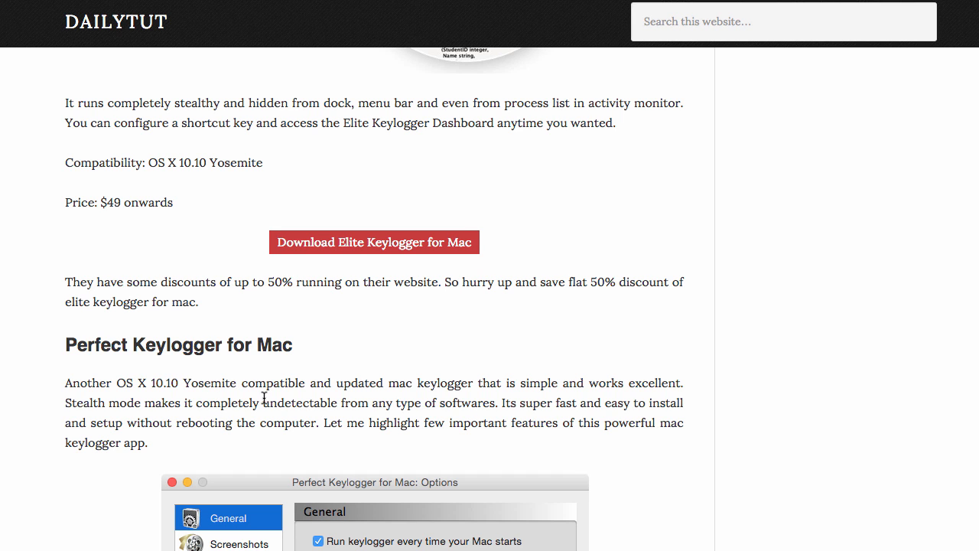
Step: Scroll to the 'Perfect Keylogger for Mac: Options' screenshot and the first feature bullets
{"action": "scroll", "scroll_direction": "down", "scroll_amount": 3}
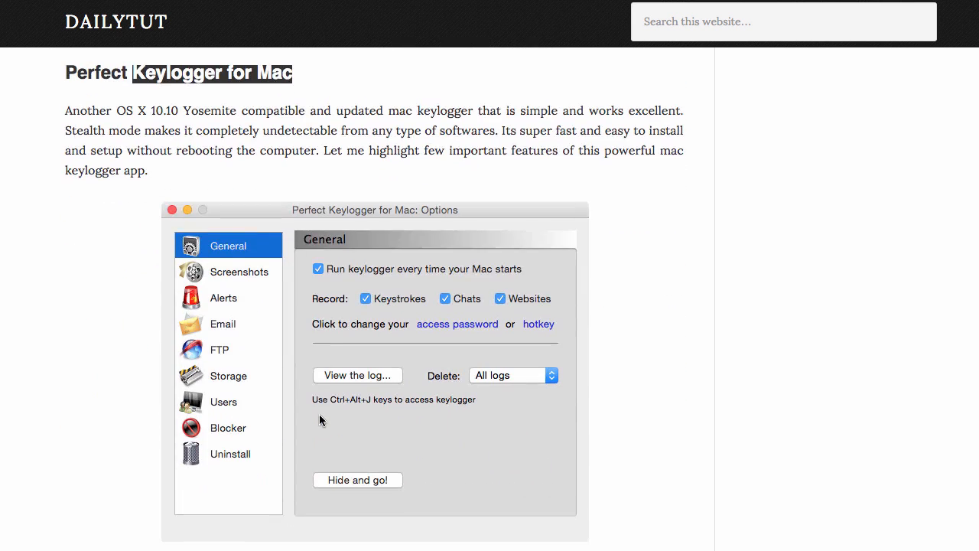
{"action": "mouse_move", "coordinate": [316, 425]}
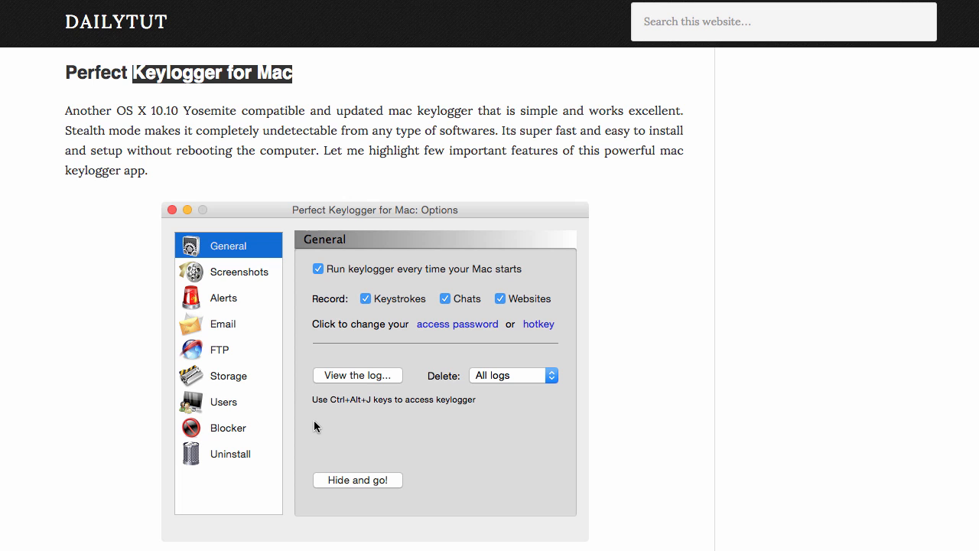
{"action": "scroll", "scroll_direction": "down", "scroll_amount": 3}
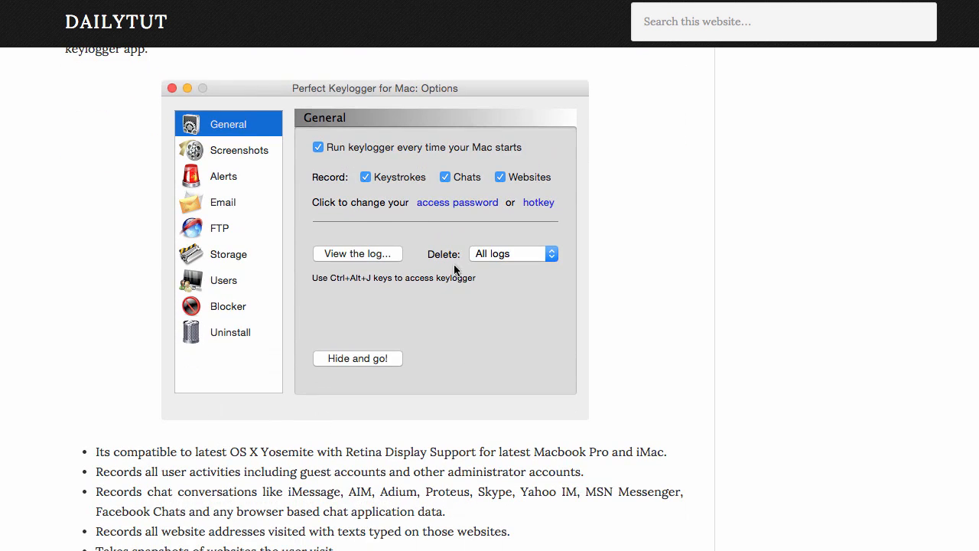
{"action": "mouse_move", "coordinate": [325, 230]}
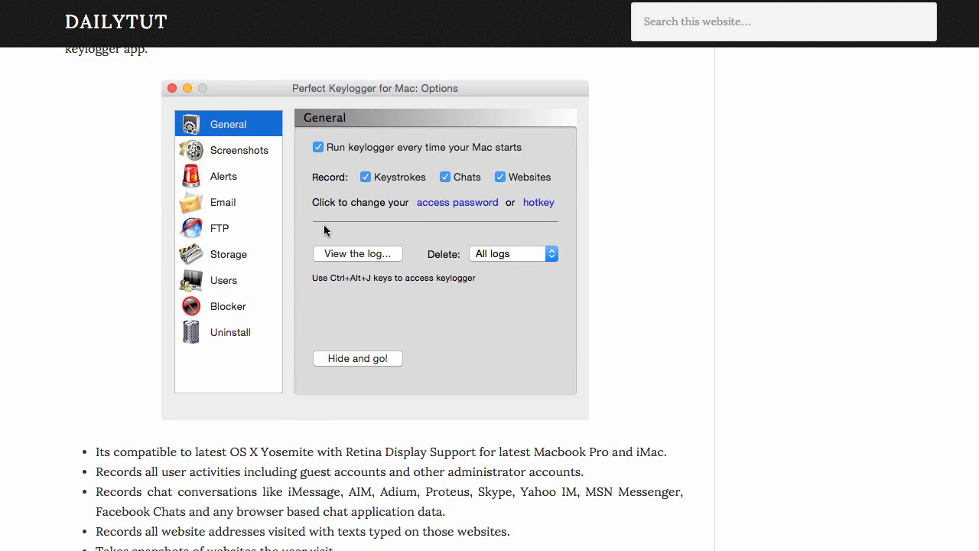
{"action": "mouse_move", "coordinate": [467, 188]}
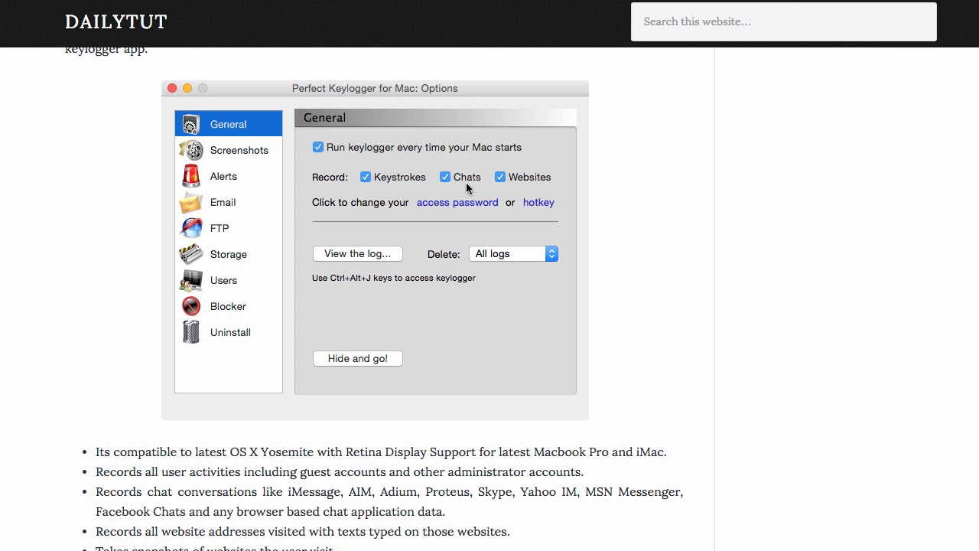
{"action": "mouse_move", "coordinate": [364, 367]}
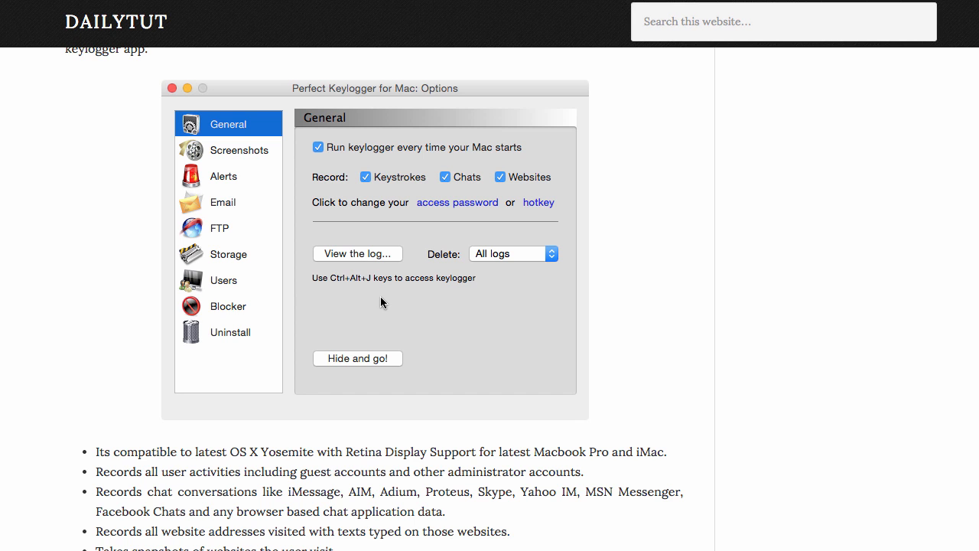
Step: Scroll past Perfect Keylogger's features to its $49.95 price, download button and SniperSpy heading
{"action": "scroll", "scroll_direction": "down", "scroll_amount": 3}
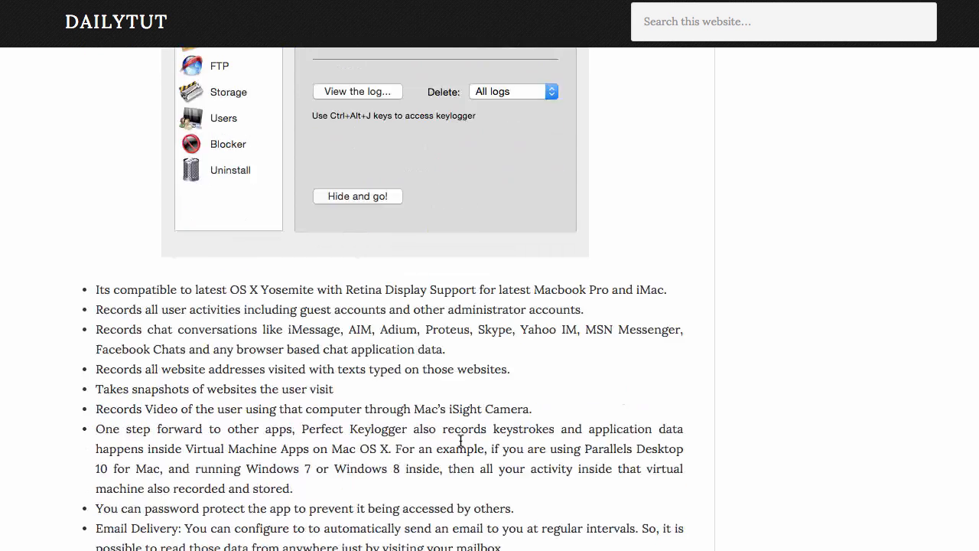
{"action": "scroll", "scroll_direction": "down", "scroll_amount": 3}
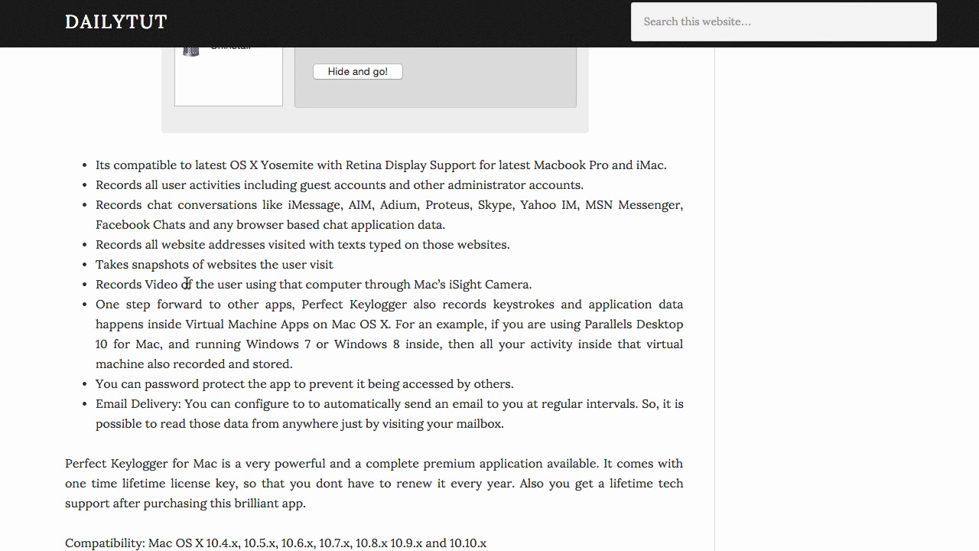
{"action": "mouse_move", "coordinate": [198, 297]}
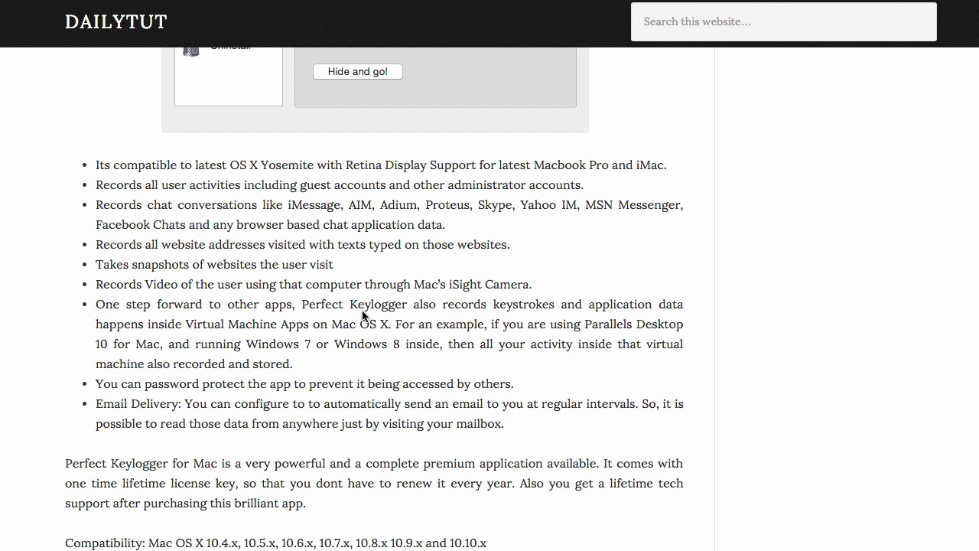
{"action": "scroll", "scroll_direction": "down", "scroll_amount": 3}
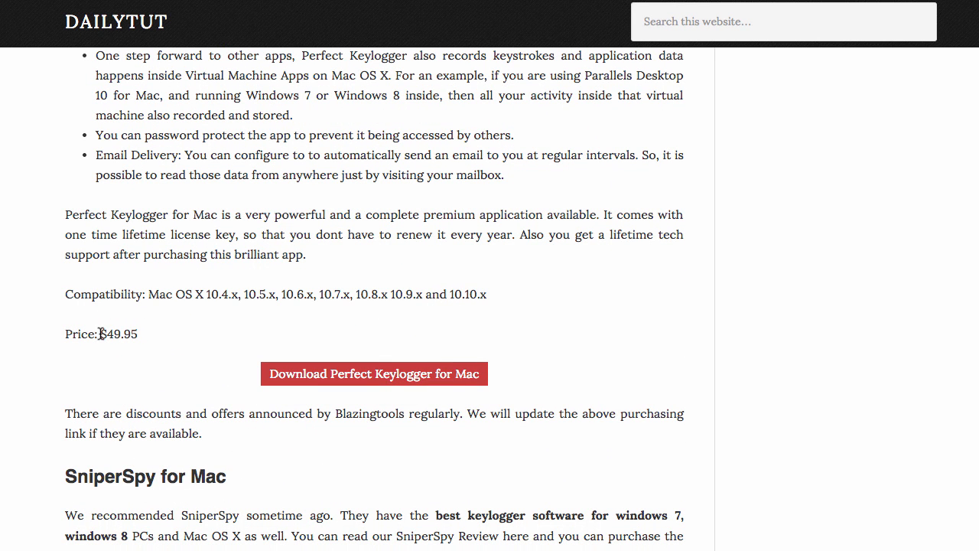
{"action": "mouse_move", "coordinate": [393, 297]}
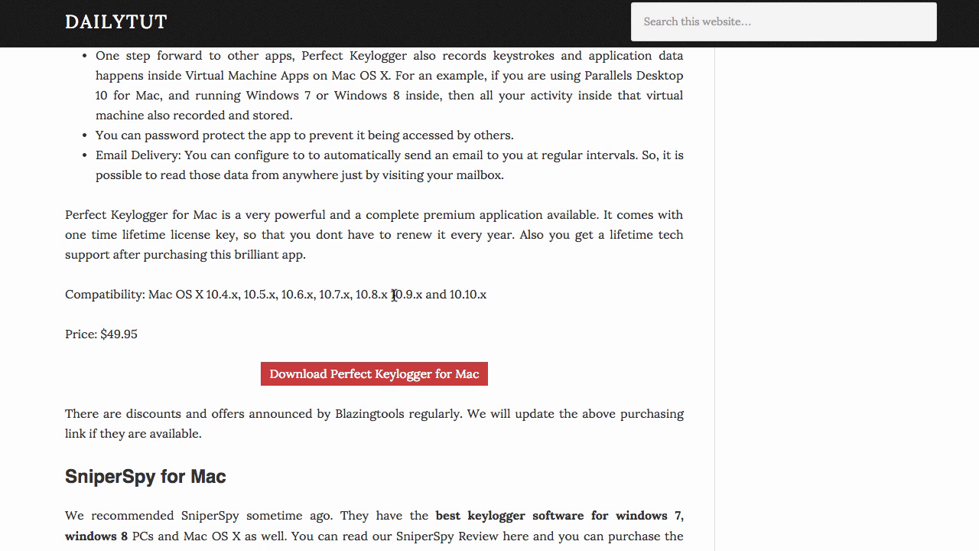
Step: Read SniperSpy's intro and features down to its $19.97/month price and download link
{"action": "scroll", "scroll_direction": "down", "scroll_amount": 3}
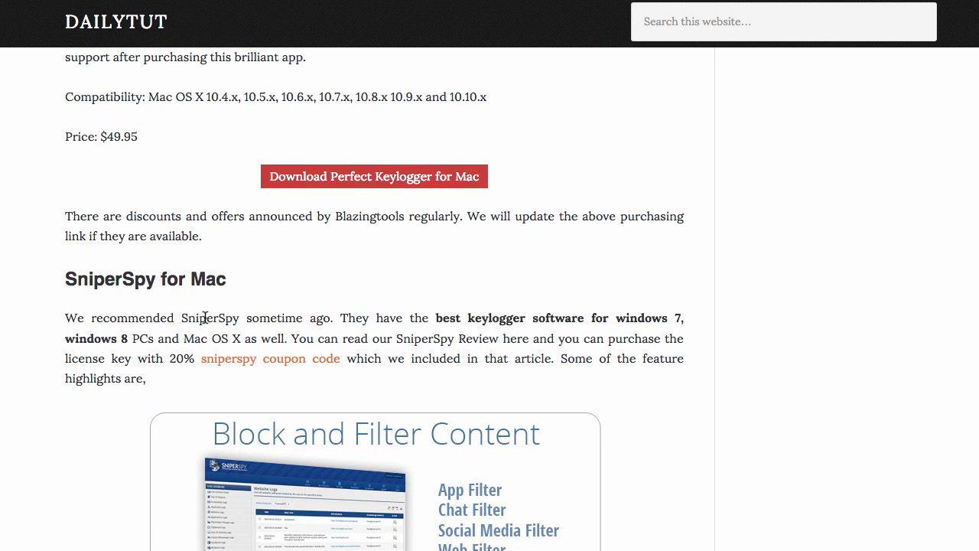
{"action": "mouse_move", "coordinate": [459, 366]}
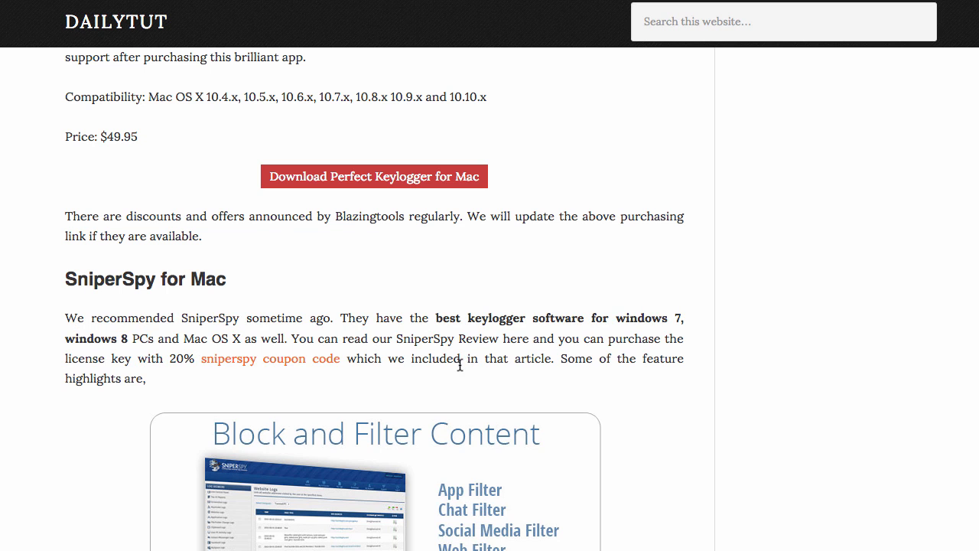
{"action": "scroll", "scroll_direction": "down", "scroll_amount": 3}
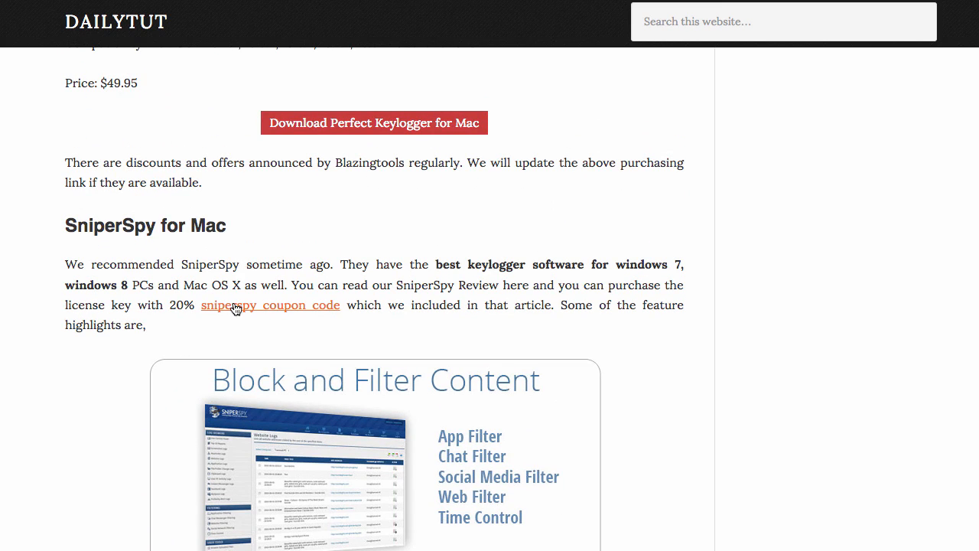
{"action": "scroll", "scroll_direction": "down", "scroll_amount": 3}
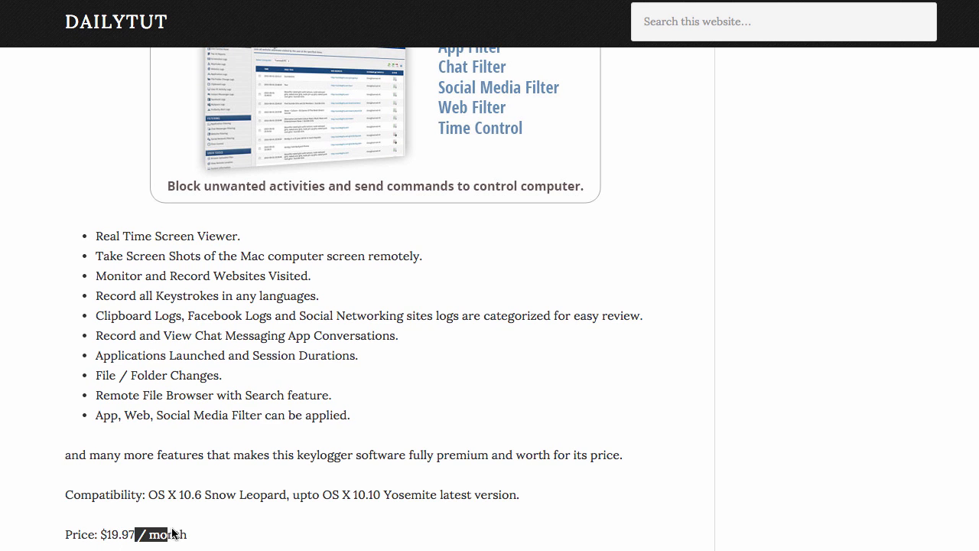
{"action": "scroll", "scroll_direction": "down", "scroll_amount": 3}
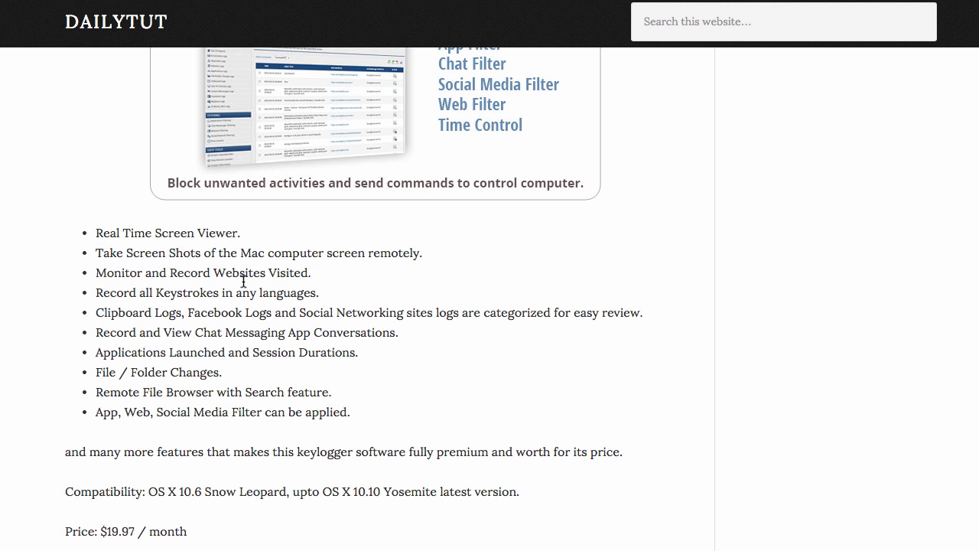
{"action": "double_click", "coordinate": [218, 233]}
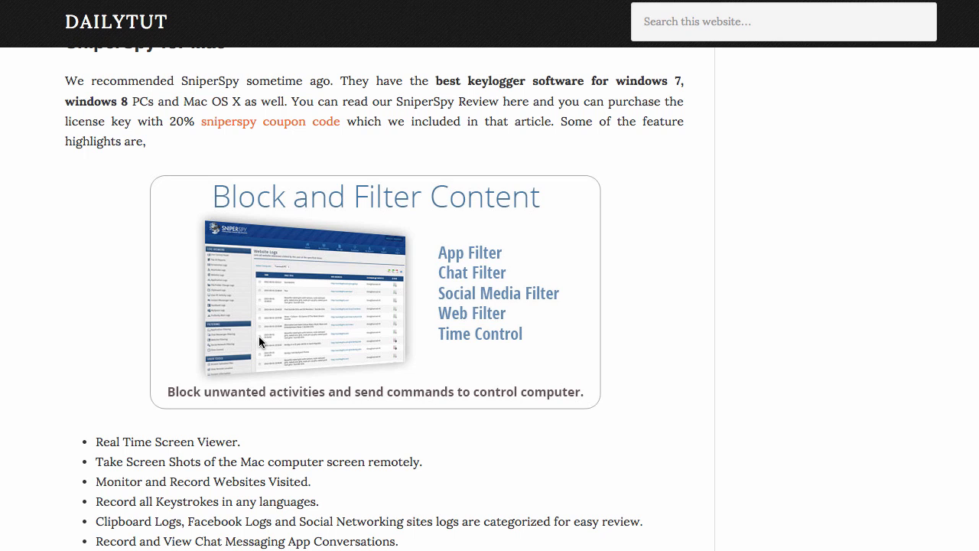
{"action": "scroll", "scroll_direction": "down", "scroll_amount": 3}
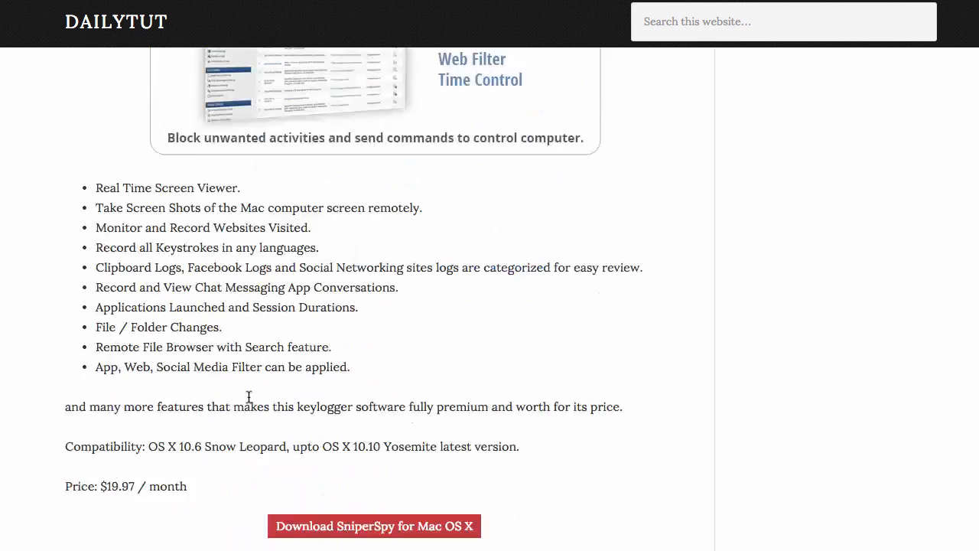
{"action": "scroll", "scroll_direction": "down", "scroll_amount": 3}
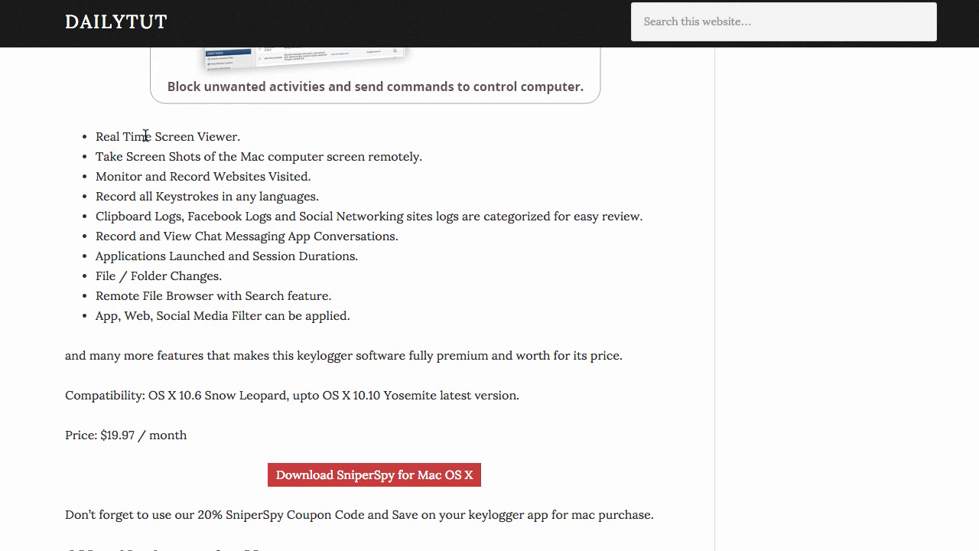
{"action": "mouse_move", "coordinate": [297, 341]}
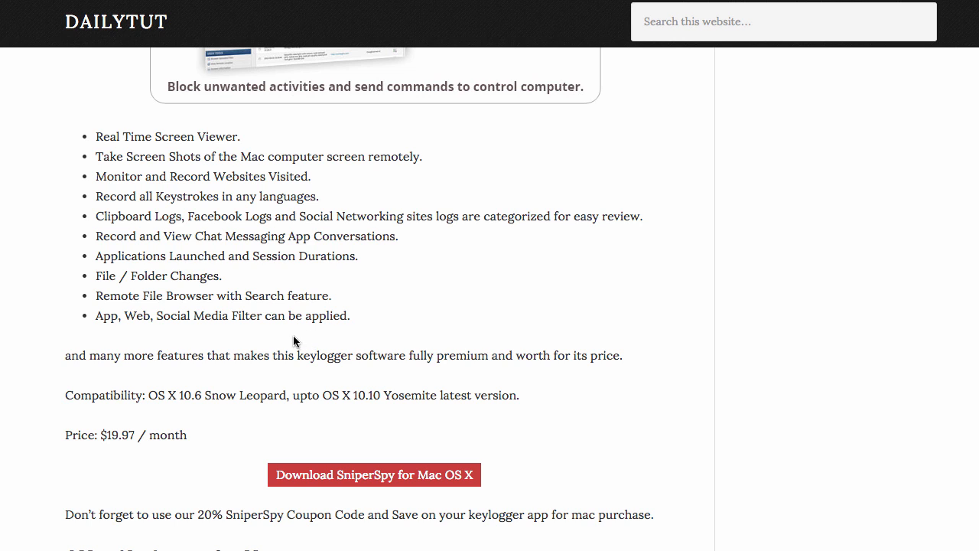
Step: Scroll to the AMac Keylogger for Mac heading and its Amac KeyLogger STD 2.0 screenshot
{"action": "scroll", "scroll_direction": "down", "scroll_amount": 3}
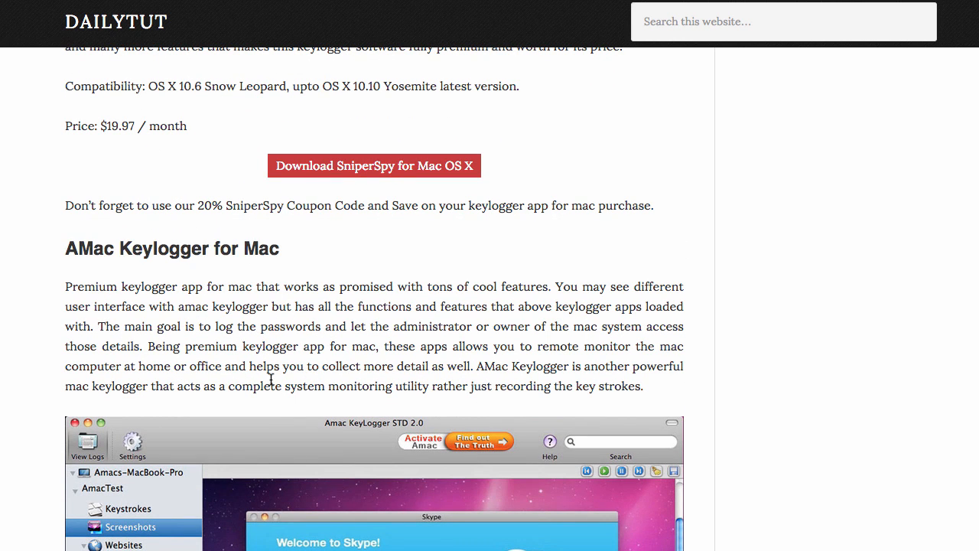
{"action": "scroll", "scroll_direction": "down", "scroll_amount": 3}
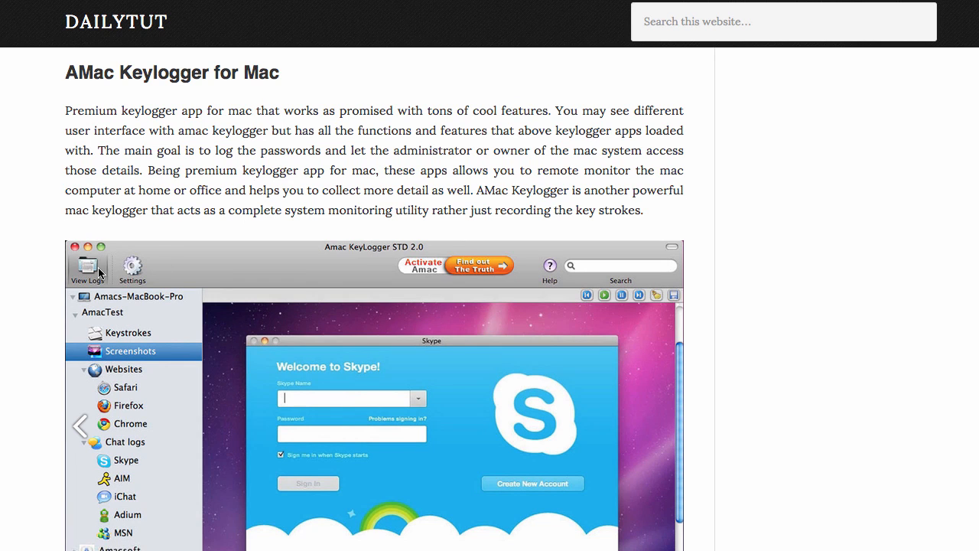
{"action": "mouse_move", "coordinate": [111, 356]}
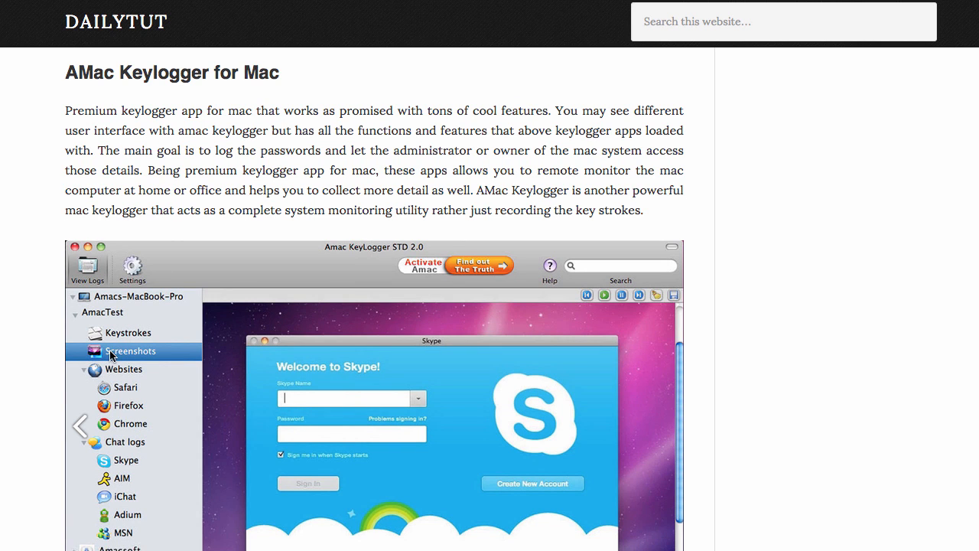
{"action": "mouse_move", "coordinate": [118, 437]}
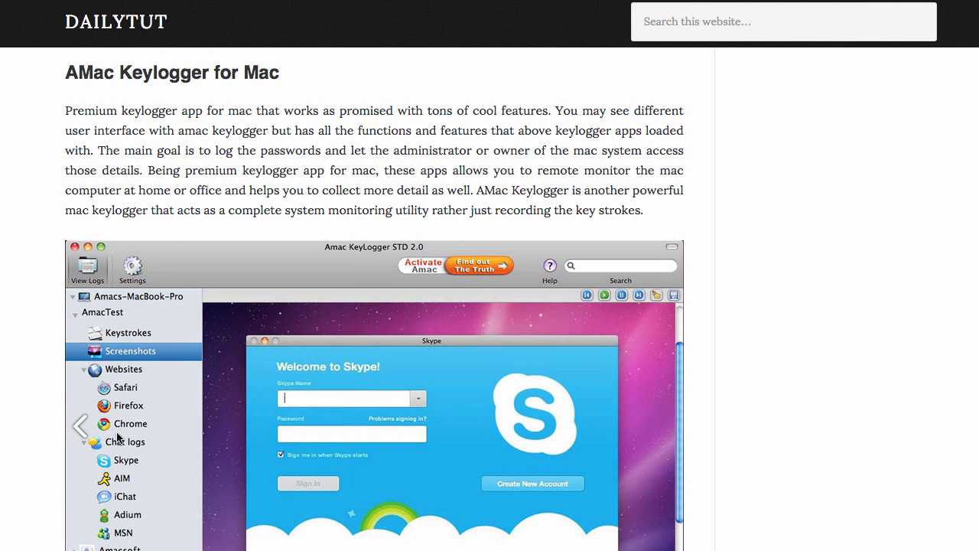
{"action": "scroll", "scroll_direction": "down", "scroll_amount": 3}
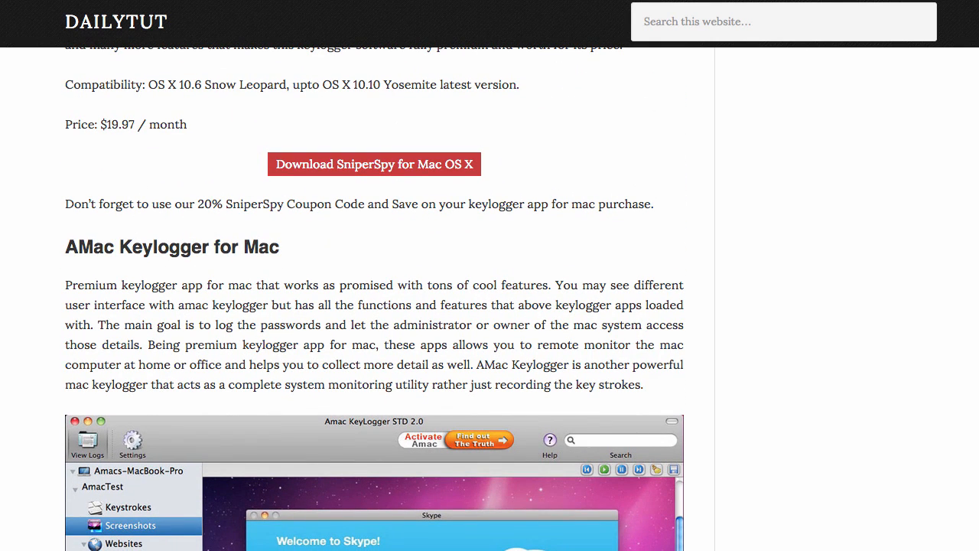
{"action": "mouse_move", "coordinate": [291, 325]}
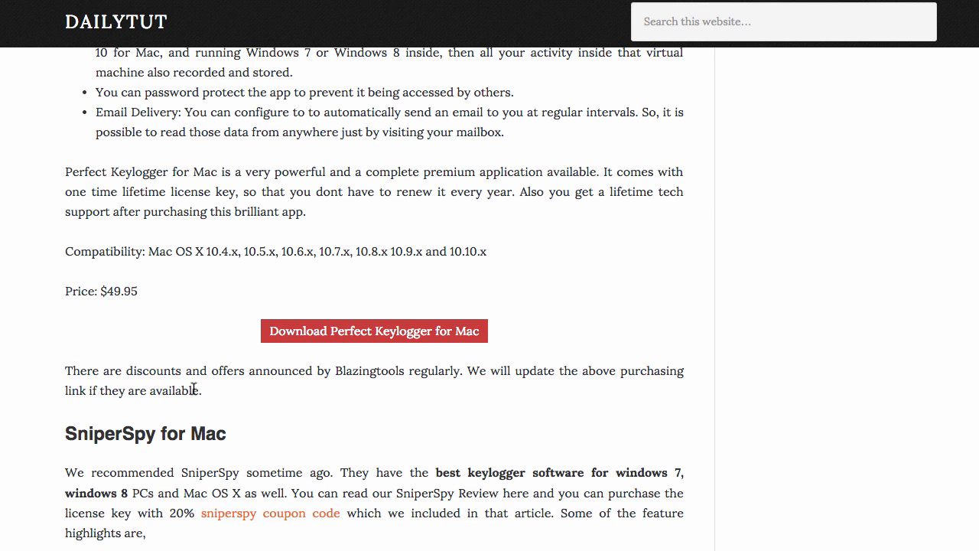
{"action": "mouse_move", "coordinate": [313, 399]}
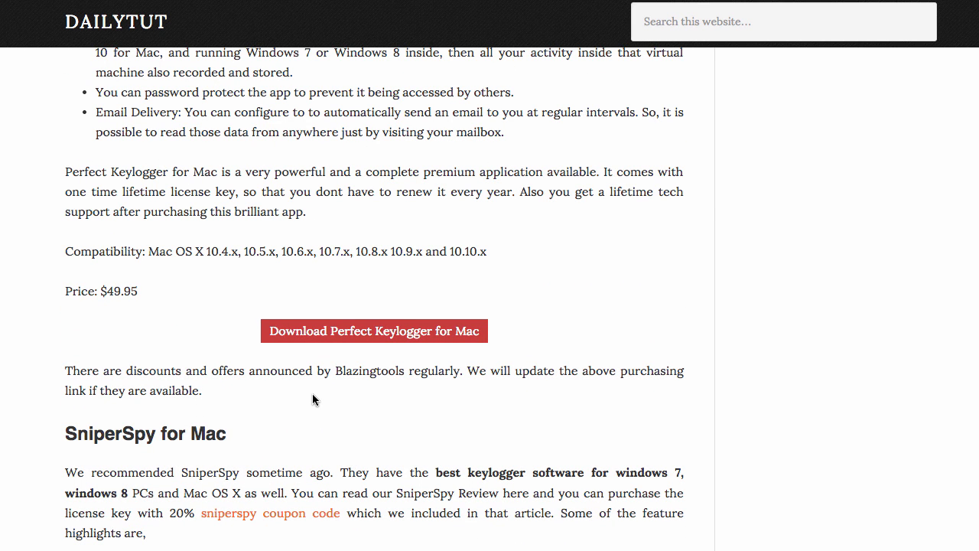